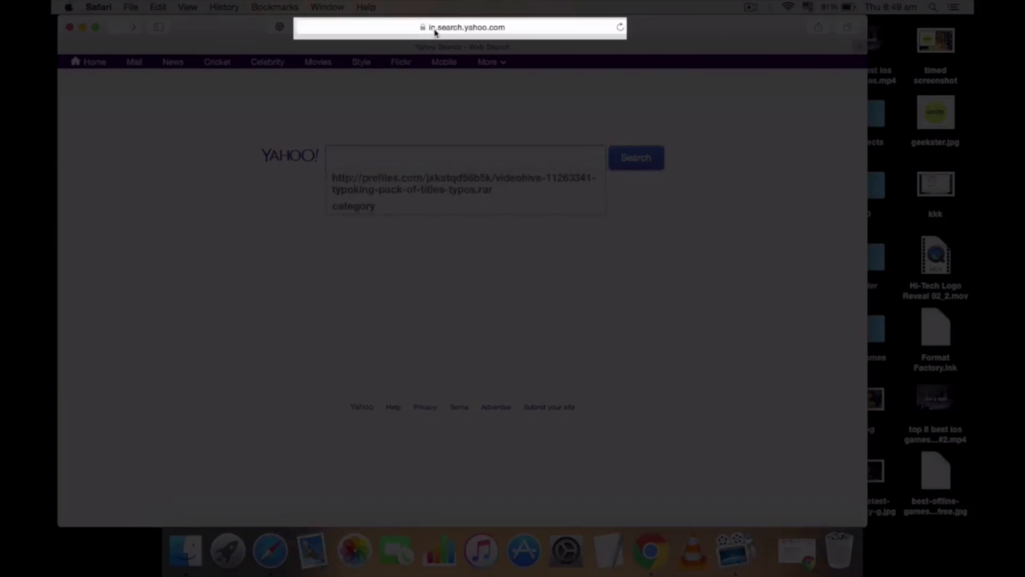
- Enter whatsapp.com in Safari's address bar to reach the WhatsApp download page
type("whatsapp.com")
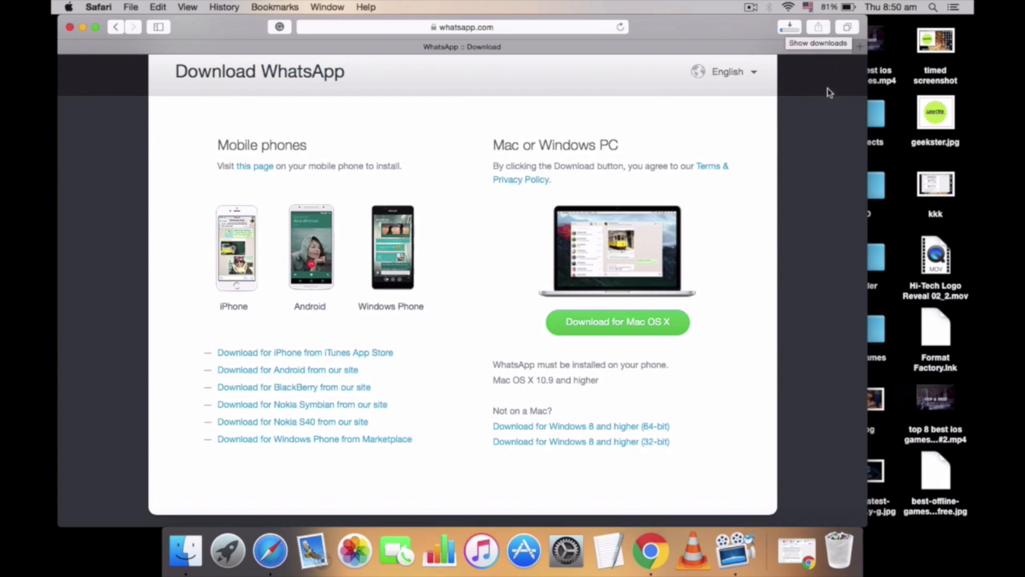
- Launch the downloaded WhatsApp for Mac app from Safari's Downloads list
left_click(789, 27)
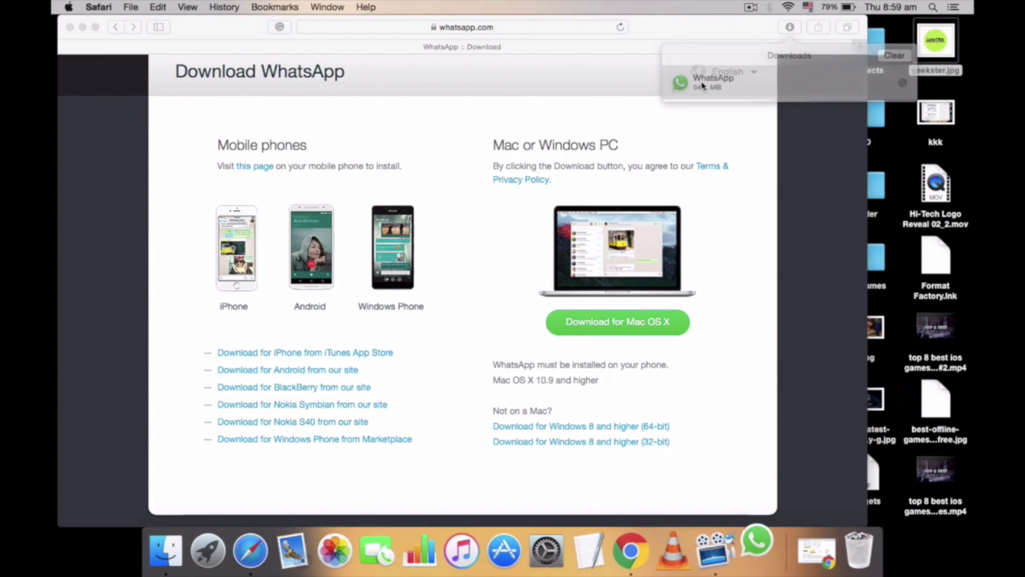
left_click(712, 82)
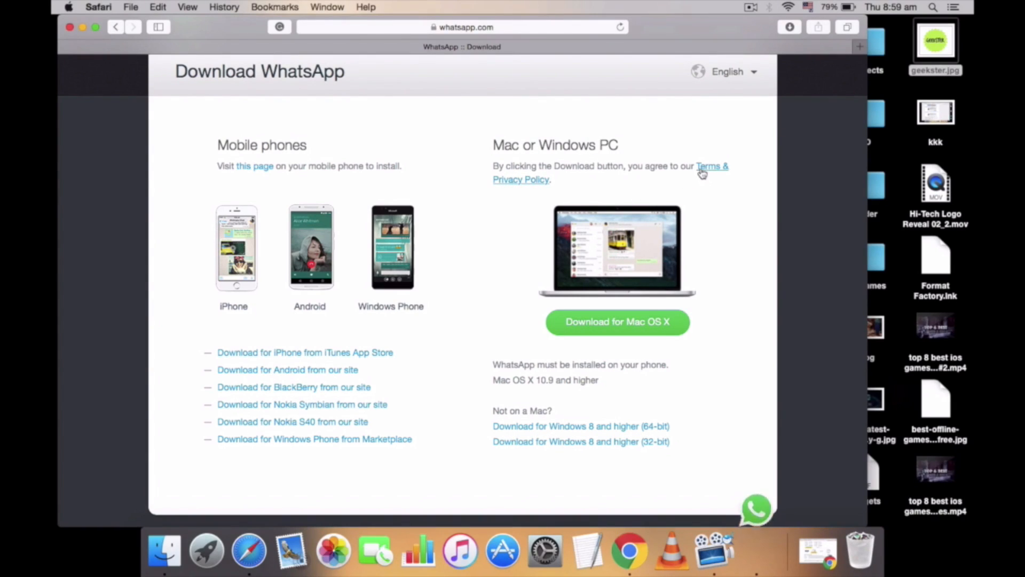
mouse_move(676, 163)
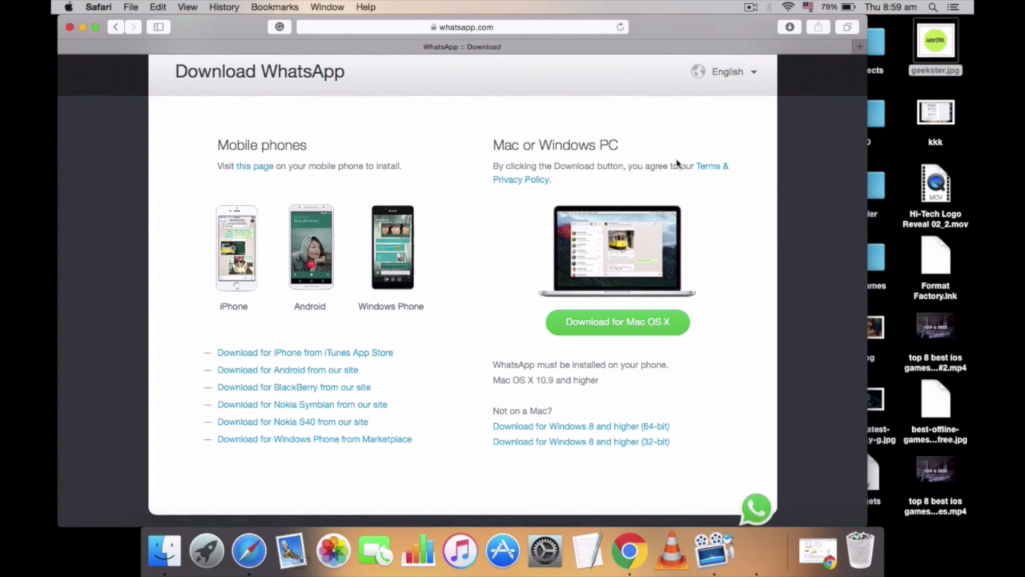
mouse_move(84, 27)
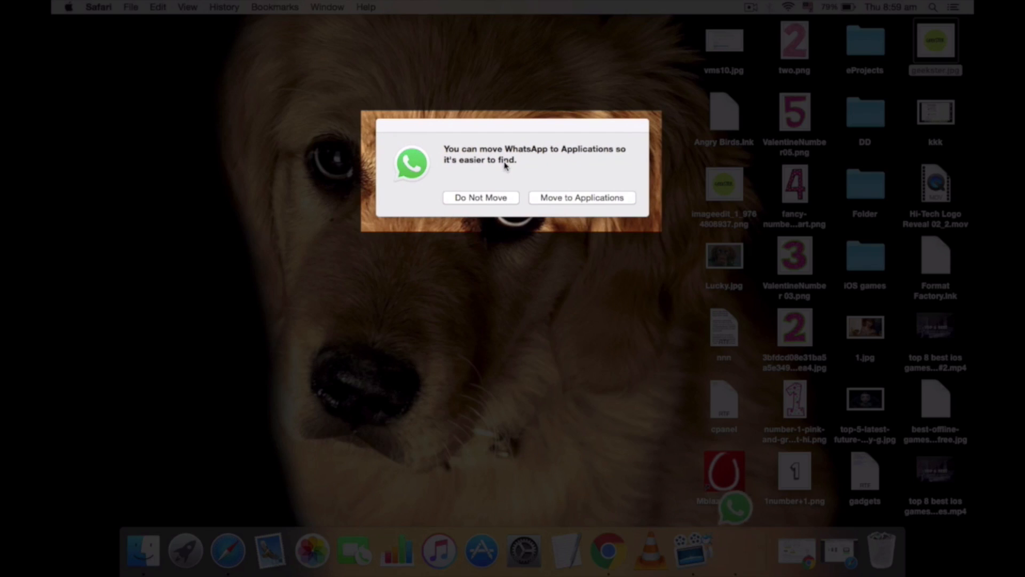
mouse_move(585, 185)
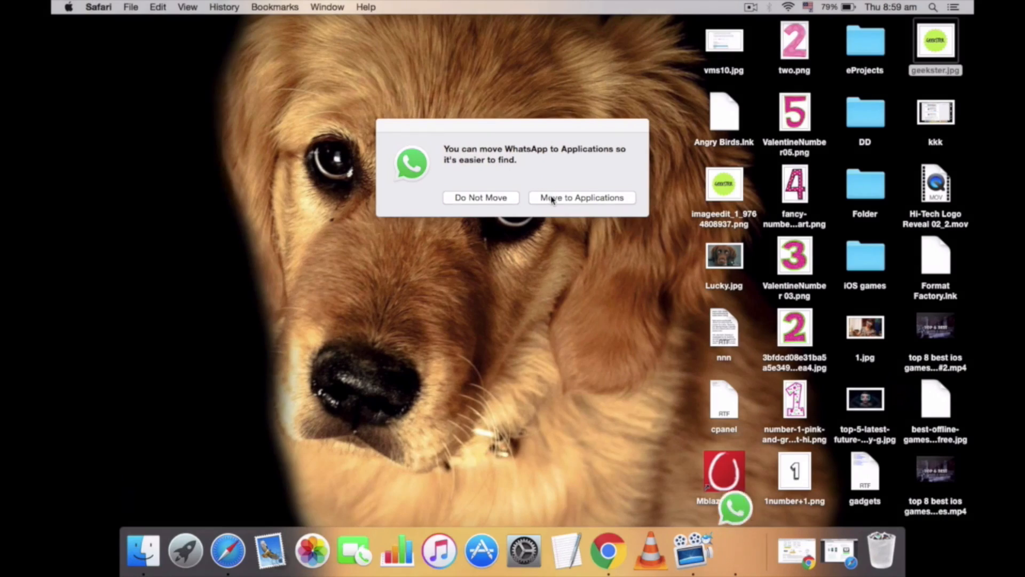
- Accept the prompt to move WhatsApp into the Applications folder
left_click(580, 197)
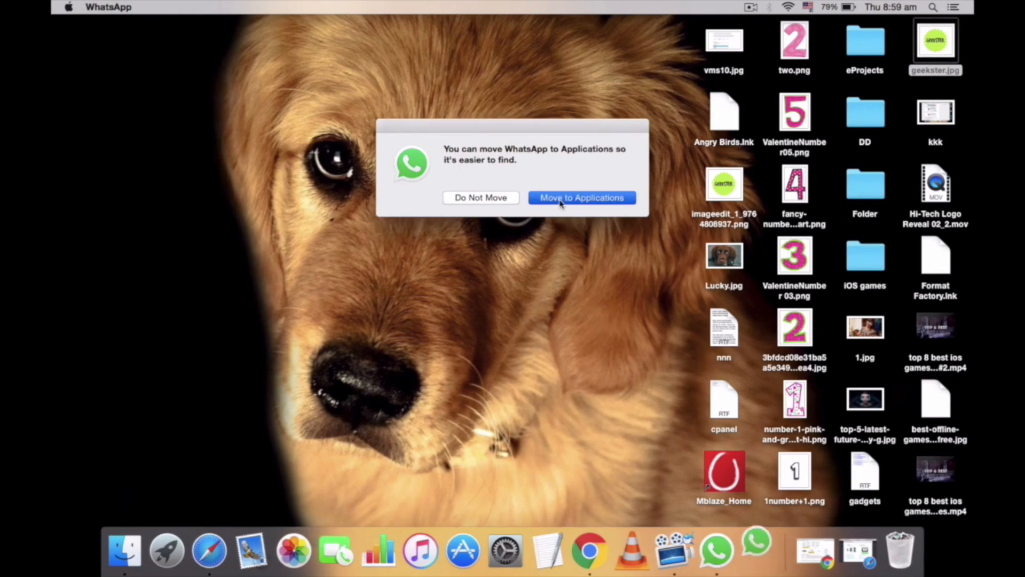
left_click(580, 197)
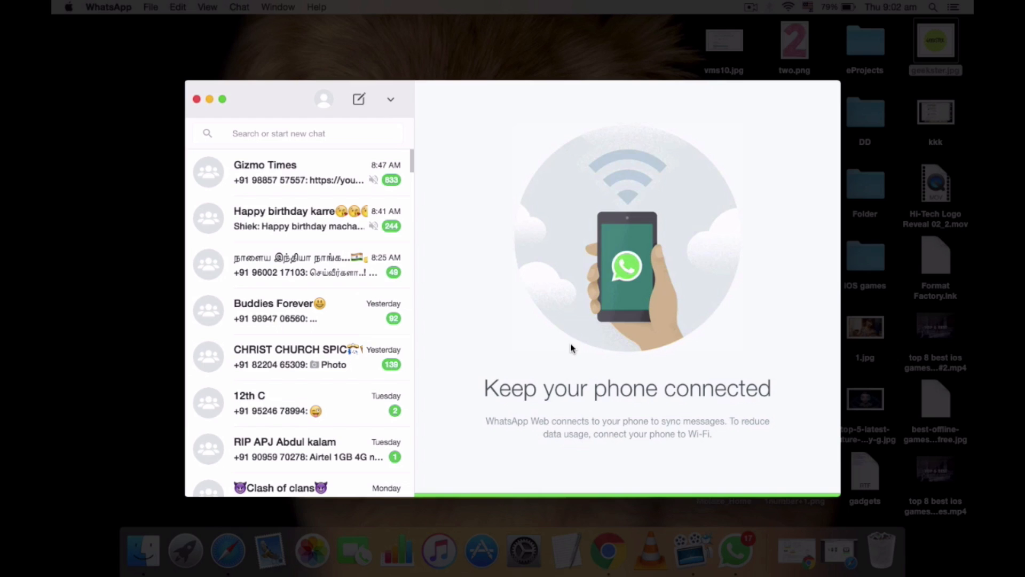
- Scroll through the synced WhatsApp chat list down to older April 2016 chats
scroll("down", 3)
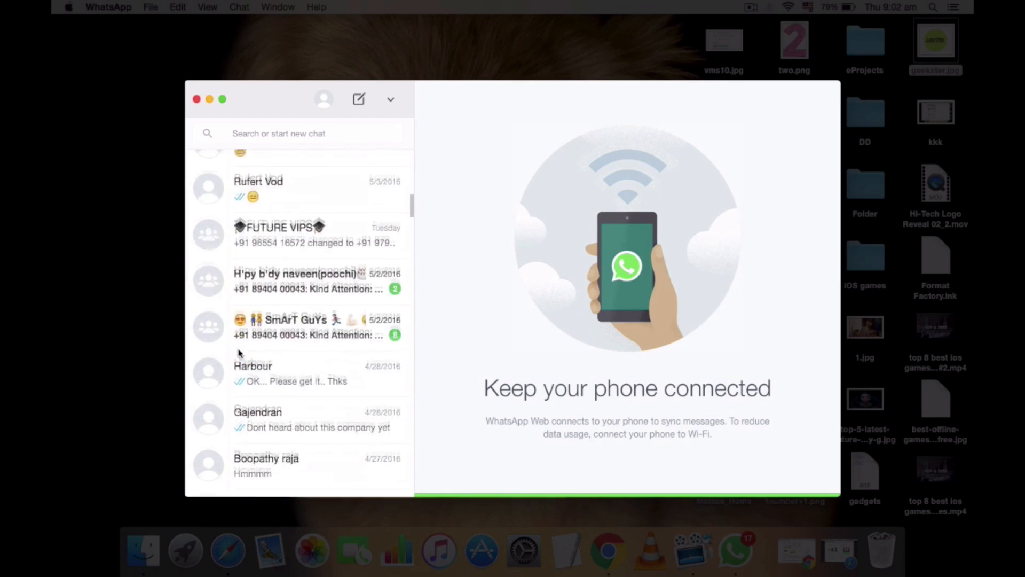
scroll("down", 3)
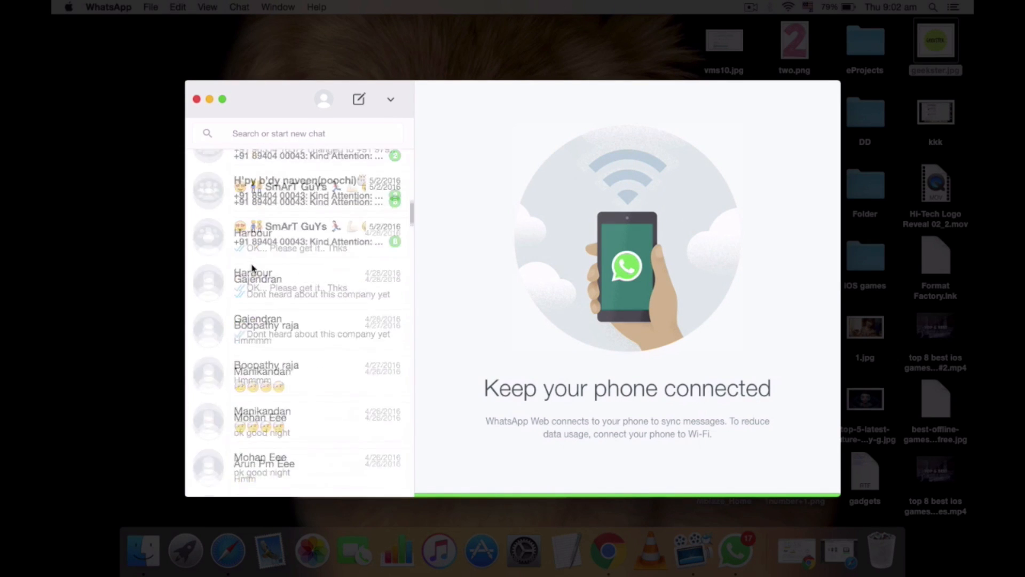
scroll("up", 3)
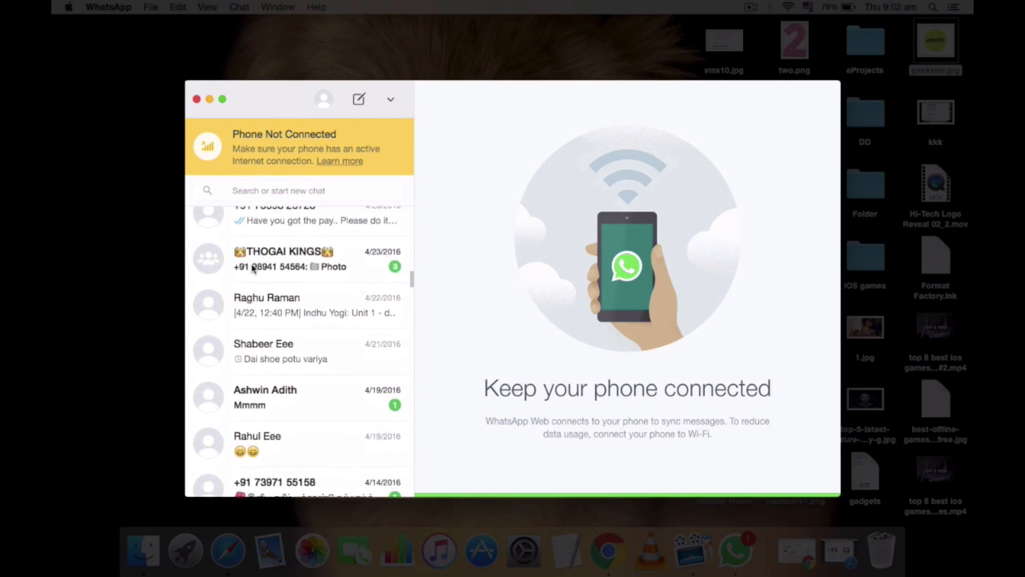
scroll("up", 3)
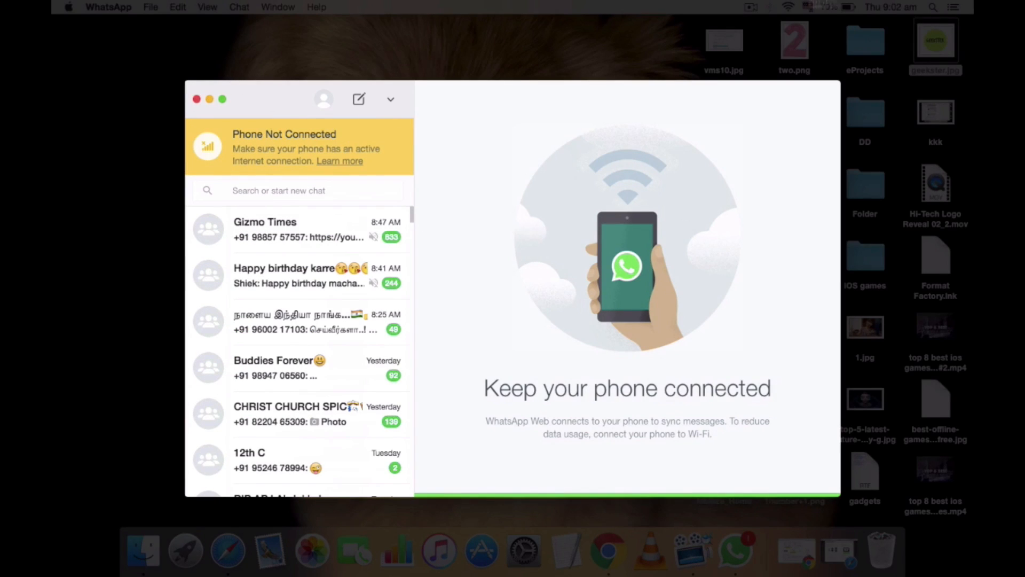
mouse_move(309, 180)
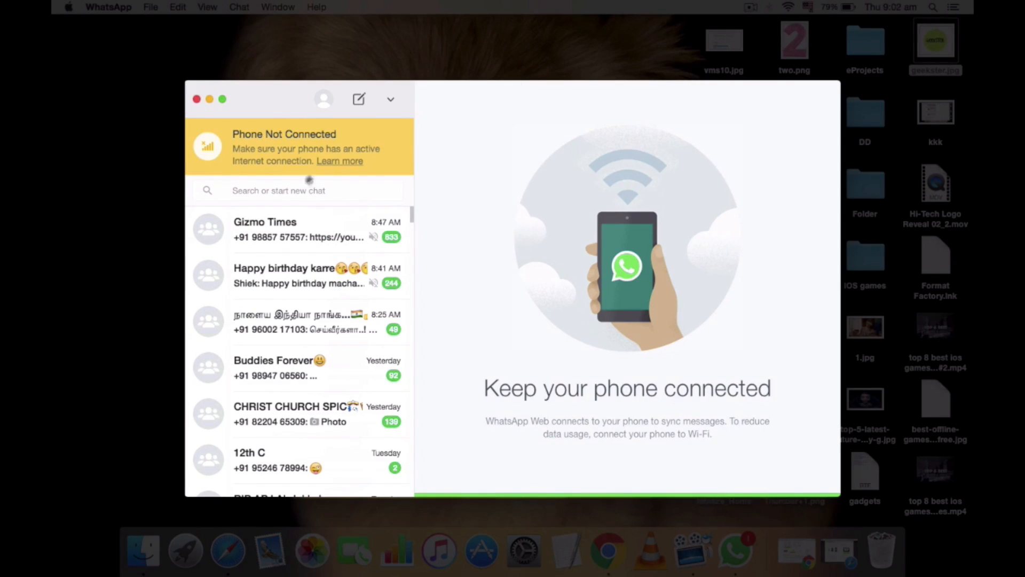
mouse_move(340, 136)
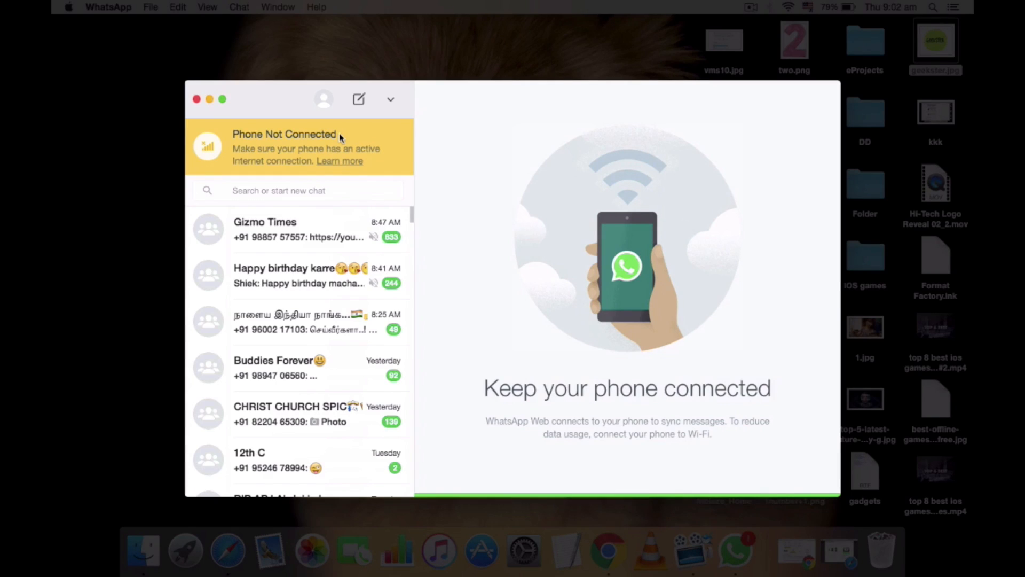